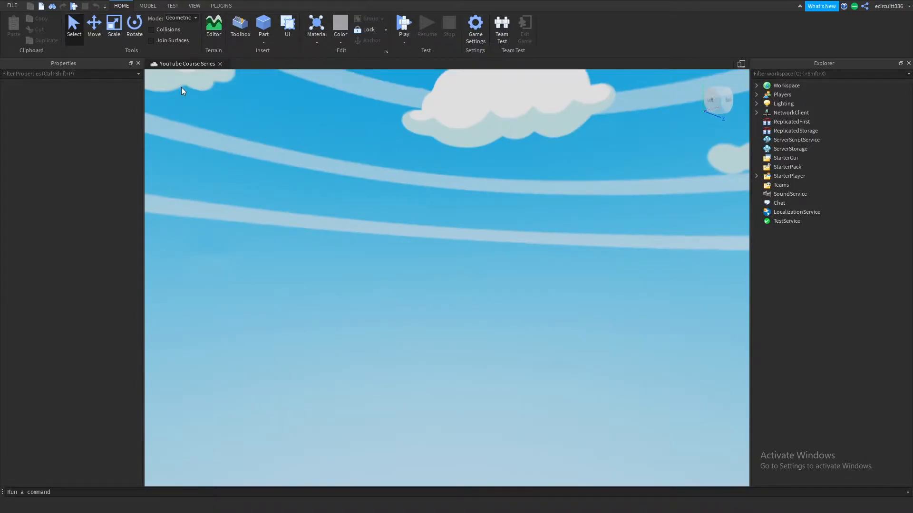
# - Switch the ribbon to the View tools where the Team Create option lives
pyautogui.click(194, 5)
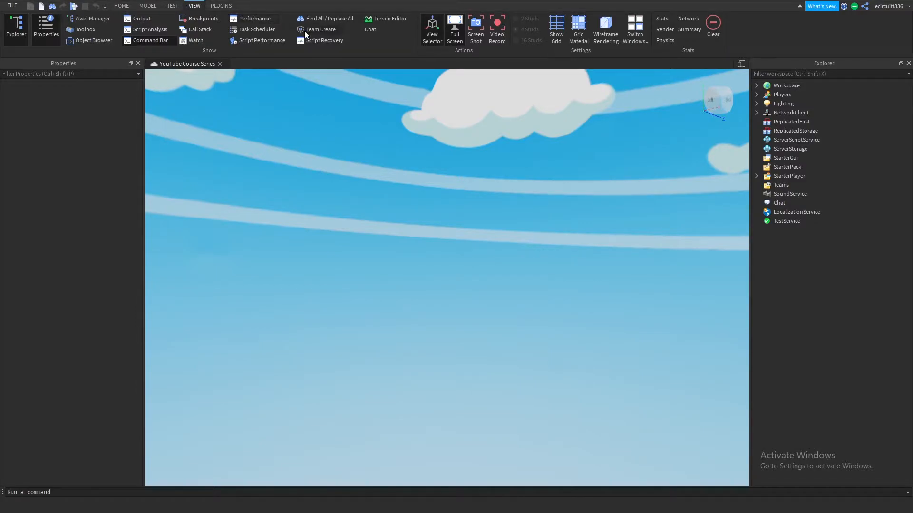
# - Turn Team Create off with Yes confirmation, turn it back on, and close the panel
pyautogui.click(319, 29)
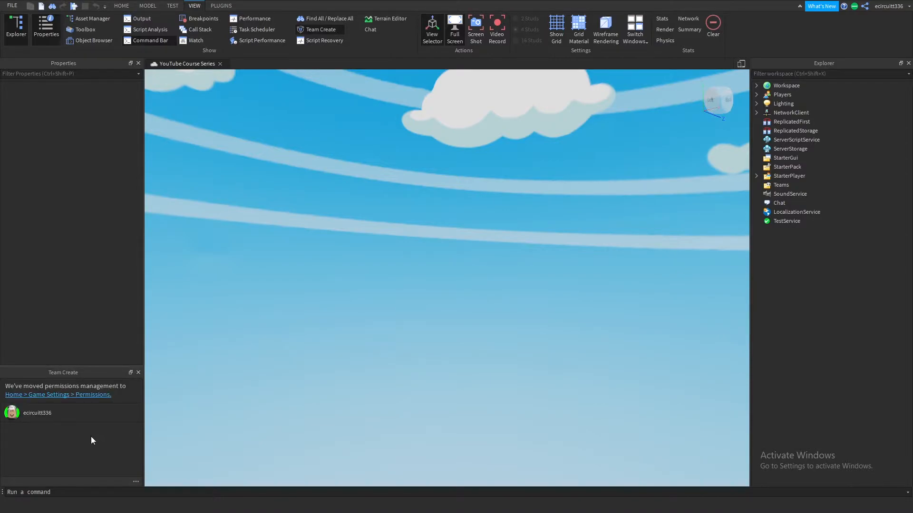
pyautogui.click(320, 29)
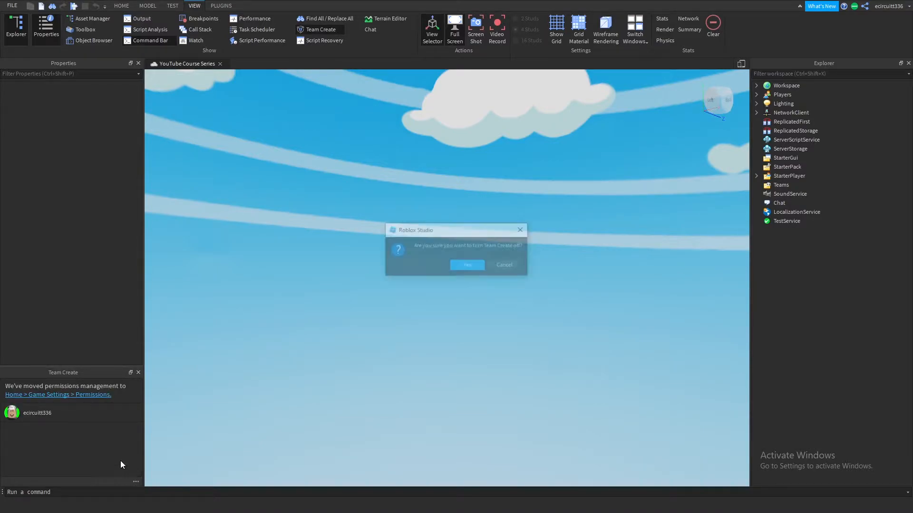
pyautogui.click(466, 265)
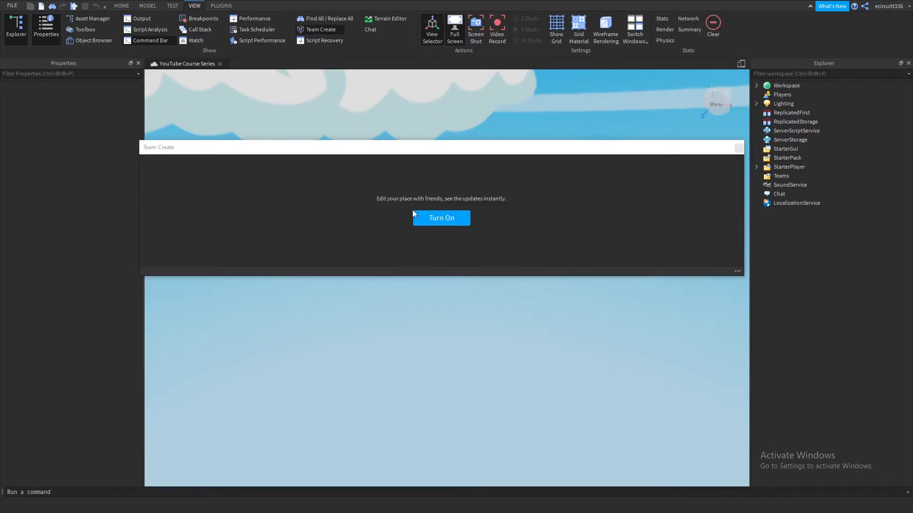
pyautogui.click(441, 218)
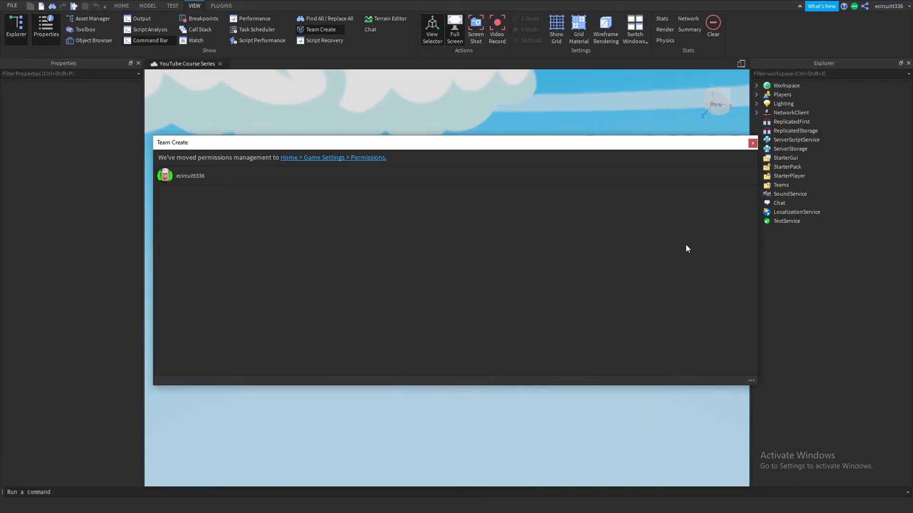
pyautogui.click(751, 143)
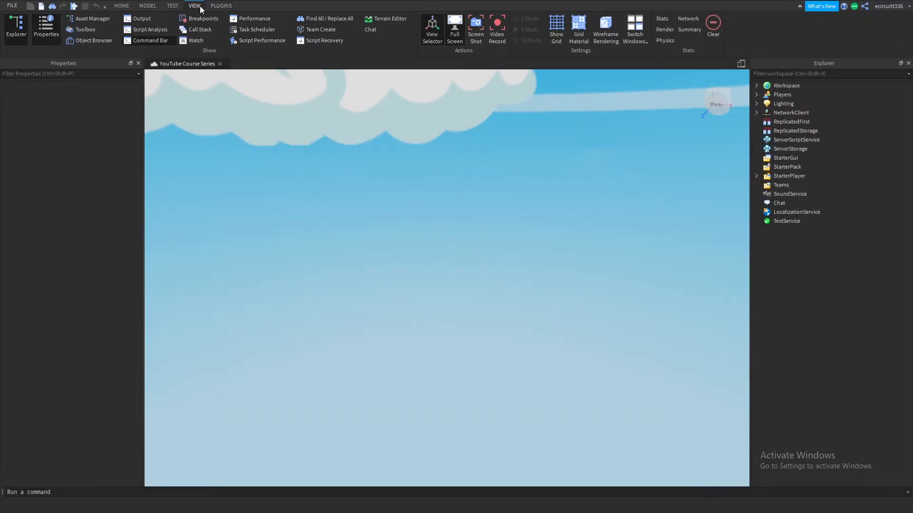
# - Reach the Permissions section of Game Settings
pyautogui.click(475, 28)
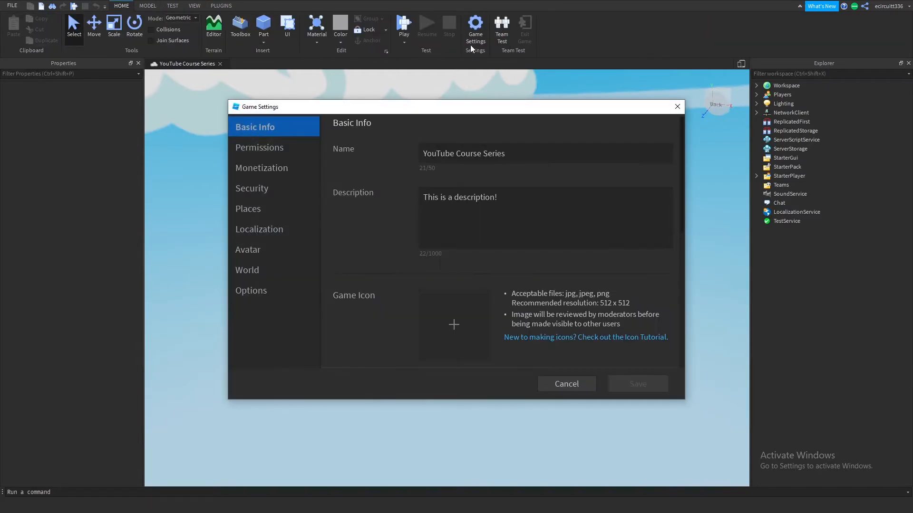
pyautogui.click(259, 147)
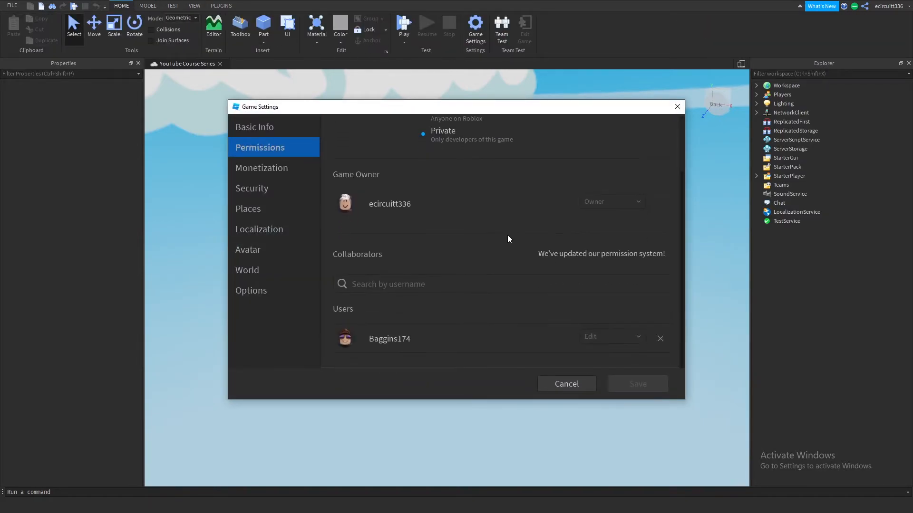
pyautogui.click(501, 284)
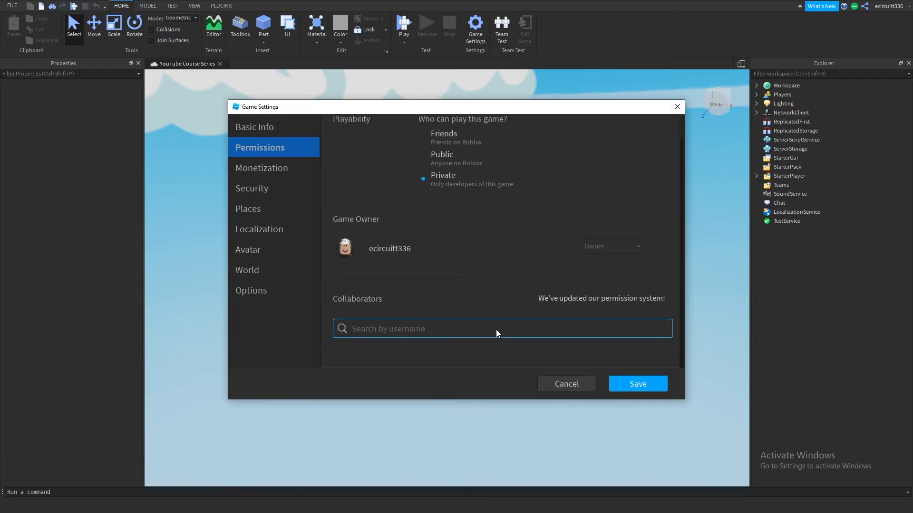
pyautogui.write('Baggins167')
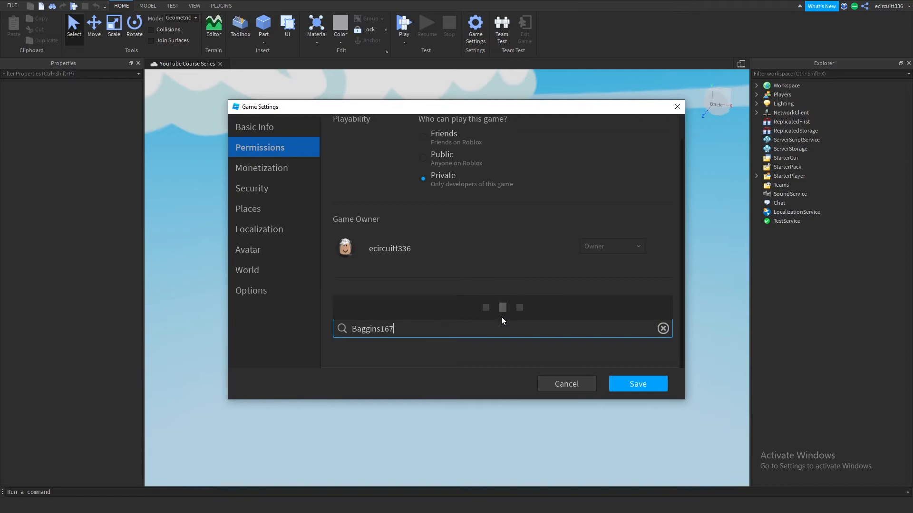
pyautogui.press('Backspace')
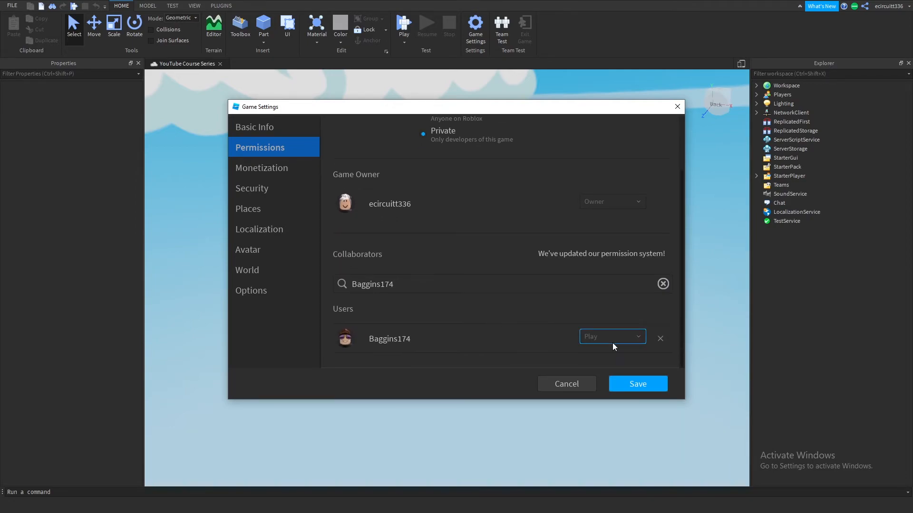
pyautogui.click(611, 337)
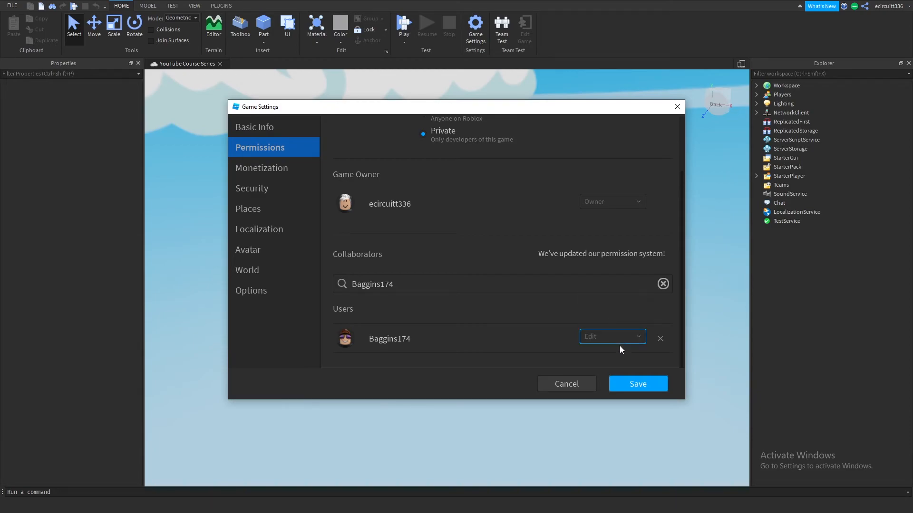